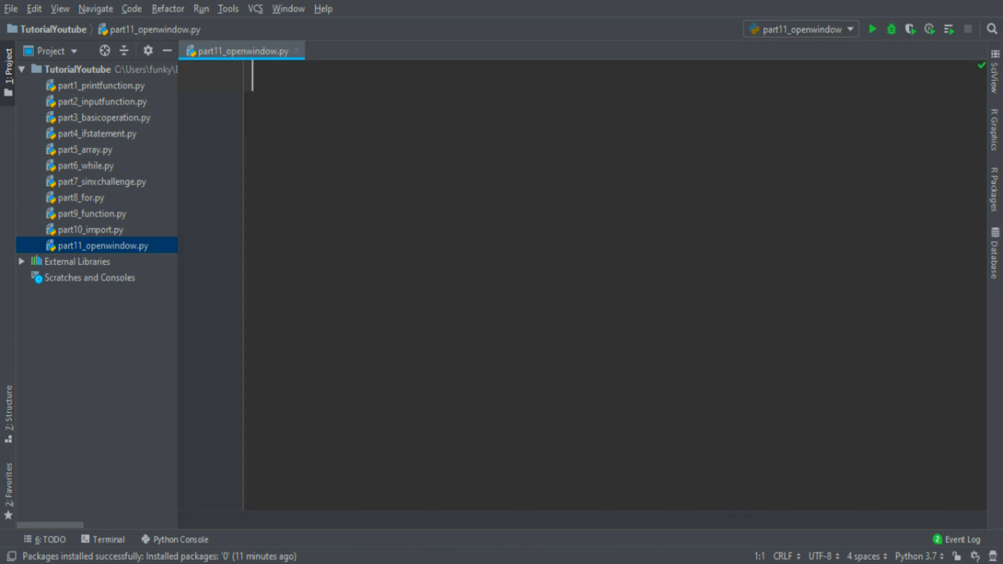
mouse_move(266, 126)
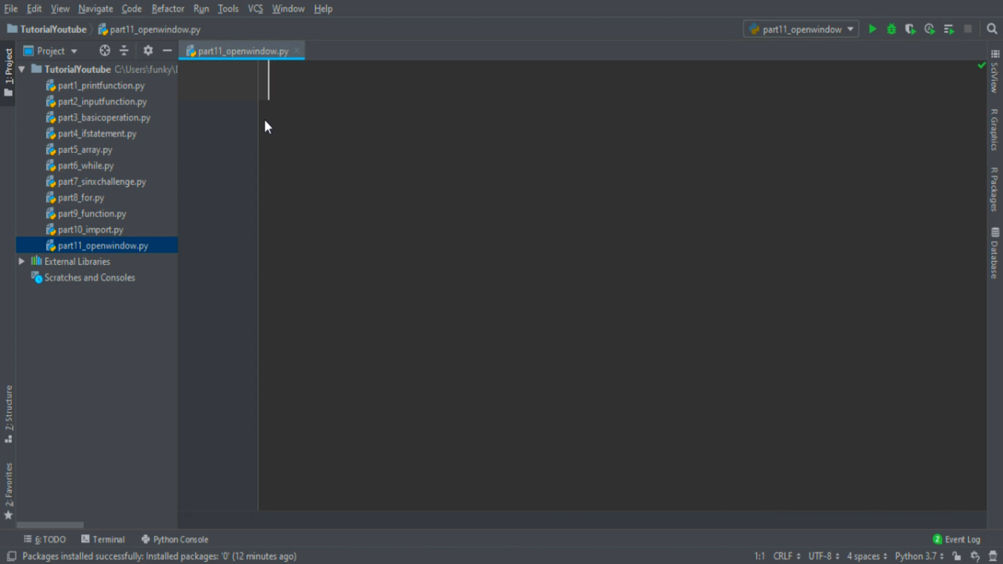
Write 'import pyglet' as the first line, leaving blank lines below it
type("import py")
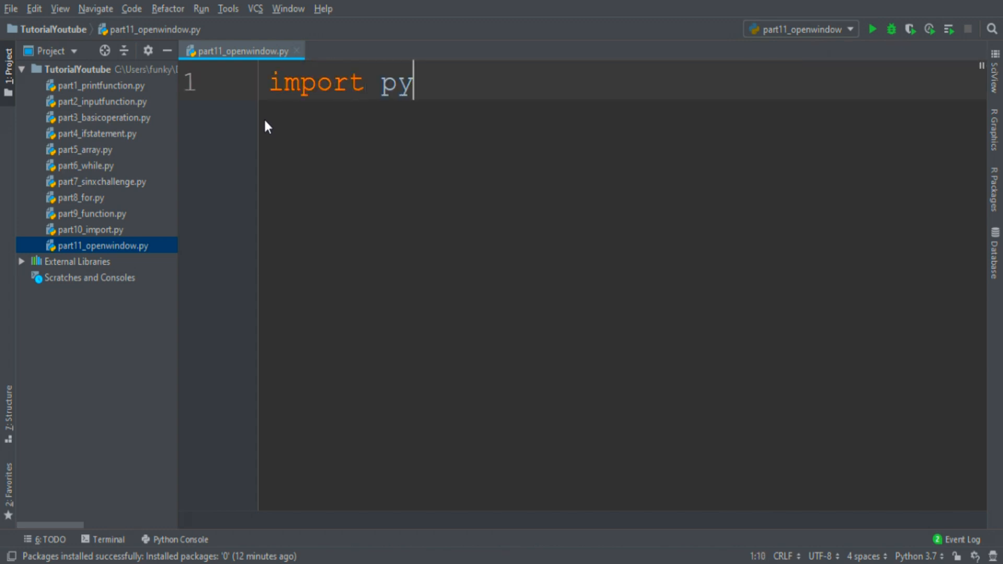
type("glet")
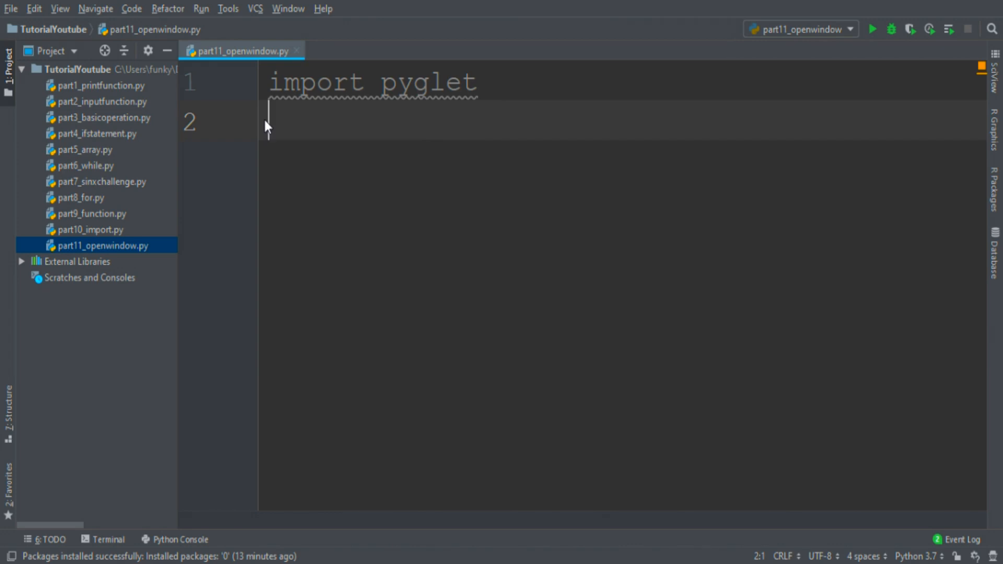
key("enter")
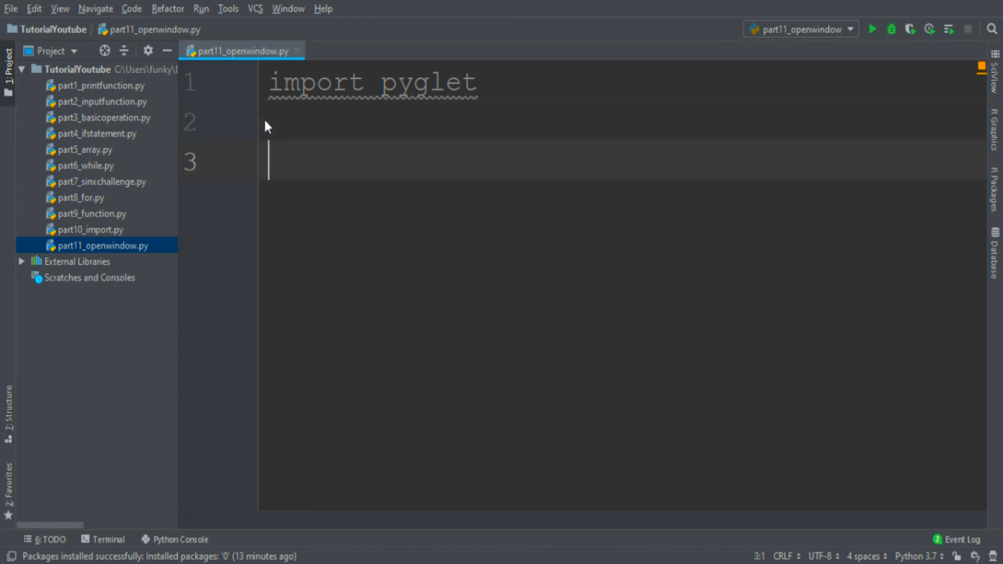
Add a pyglet.window.Window() call on line 3 with no arguments yet
type("p")
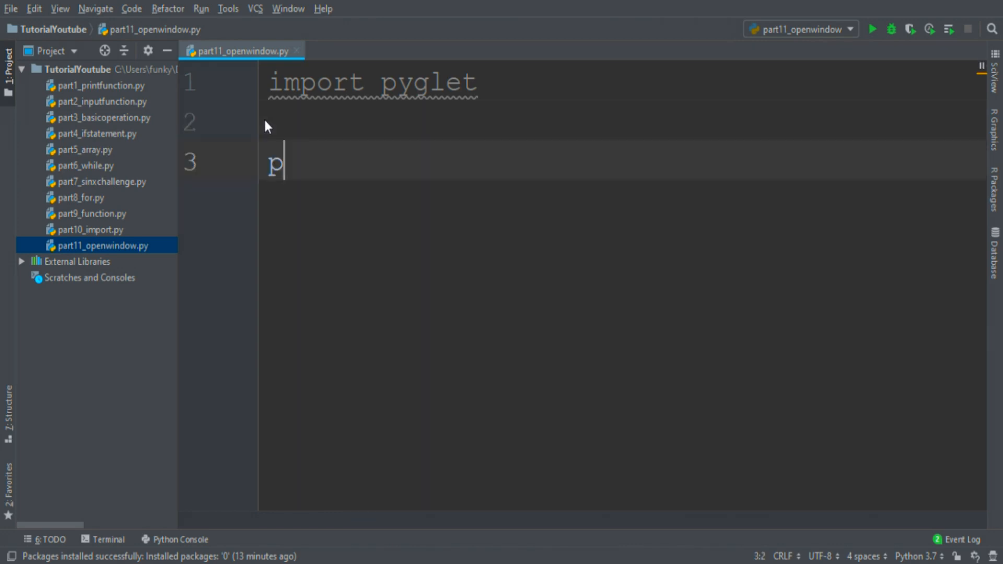
type("yglet.window.W")
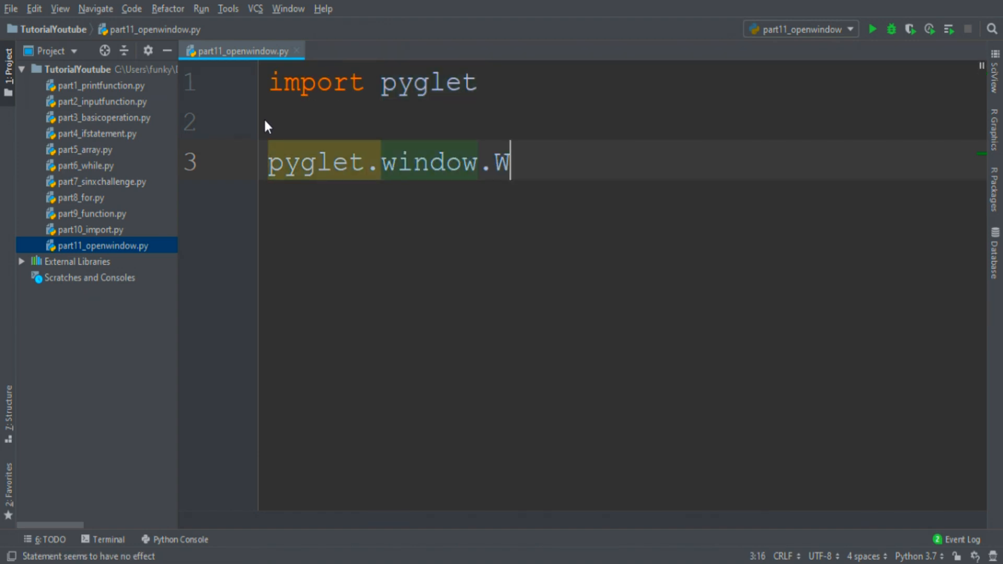
type("indow()")
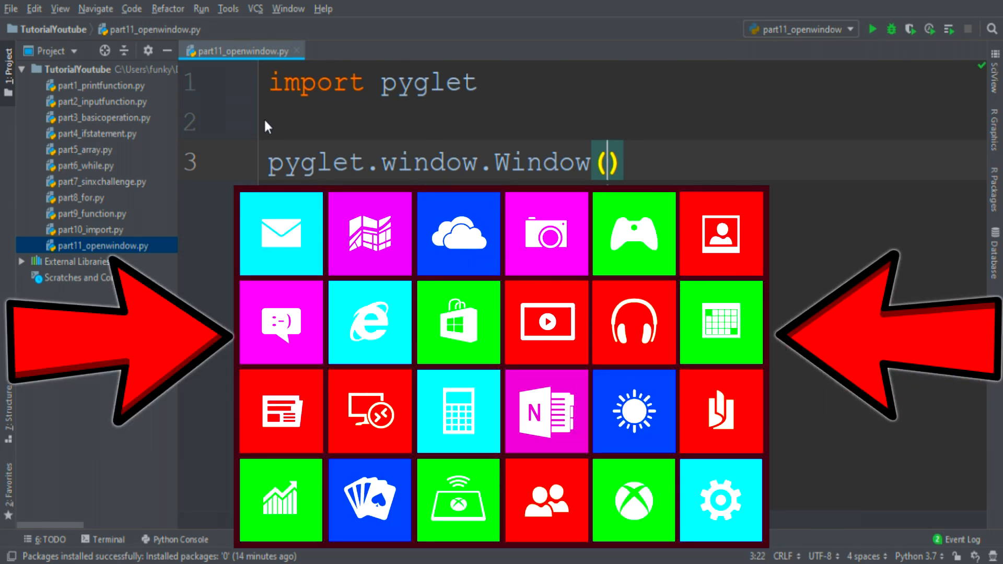
Pass 800, 600, the caption "JOE" and resizable=True to the Window call
type("800")
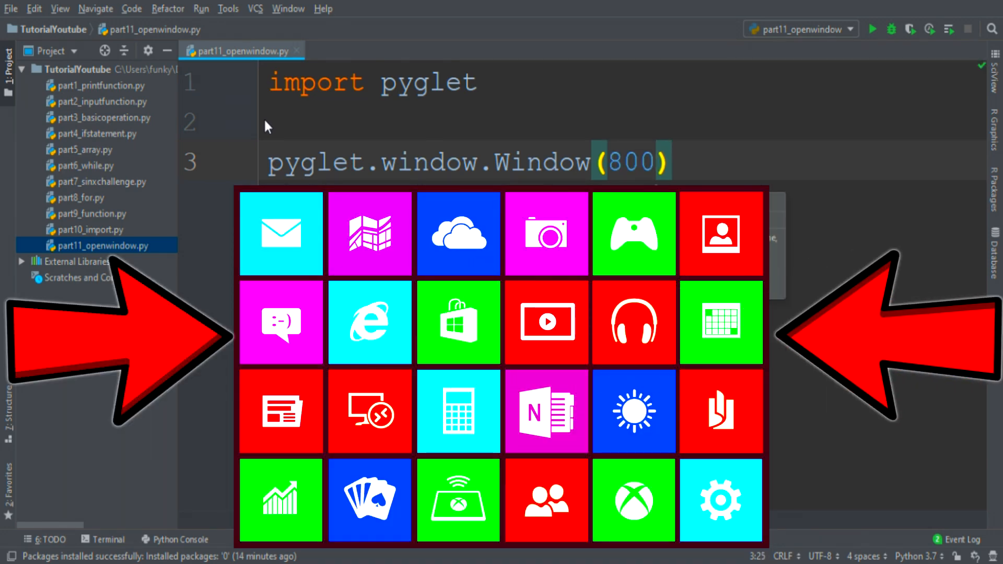
type(",")
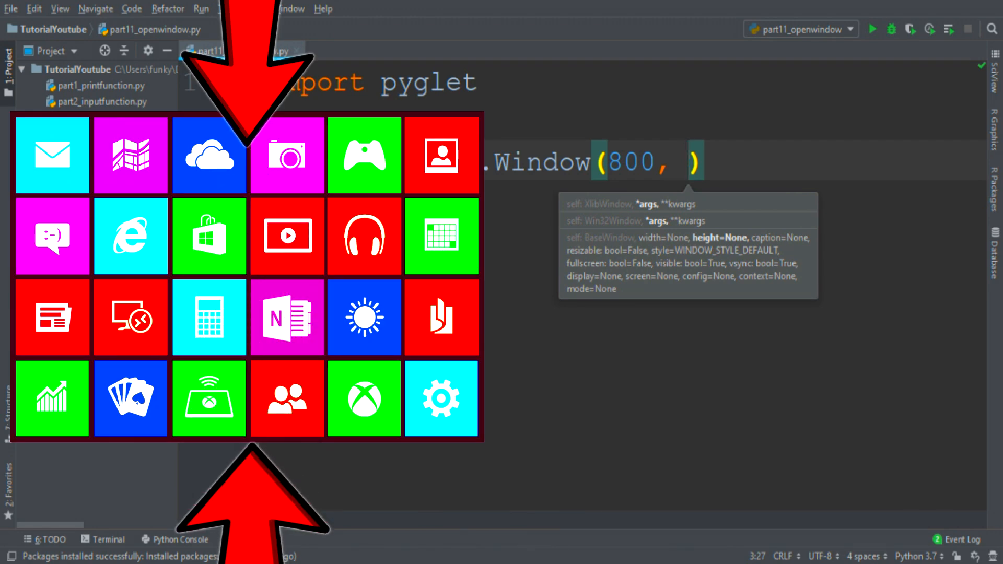
type("600")
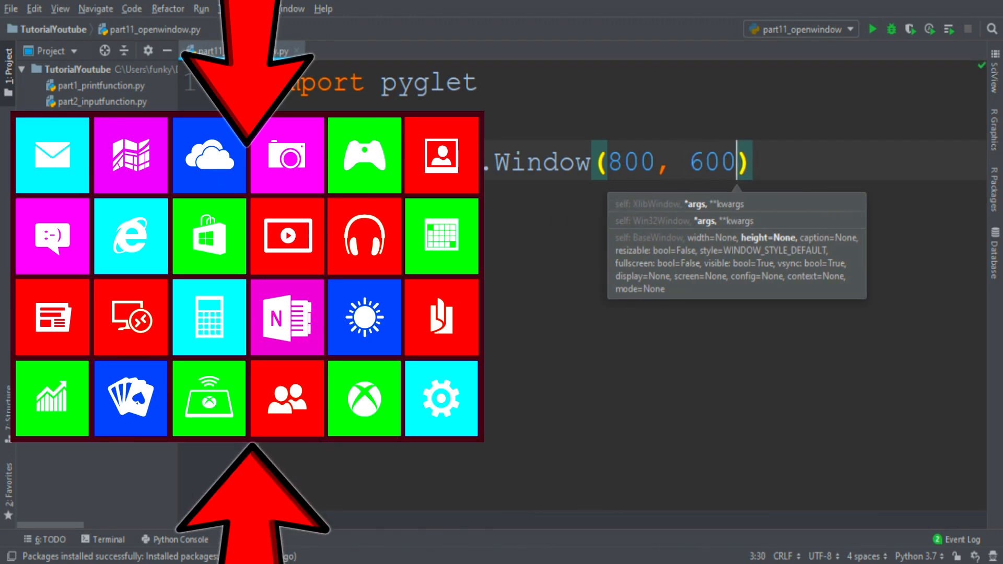
type(", \"JO\"")
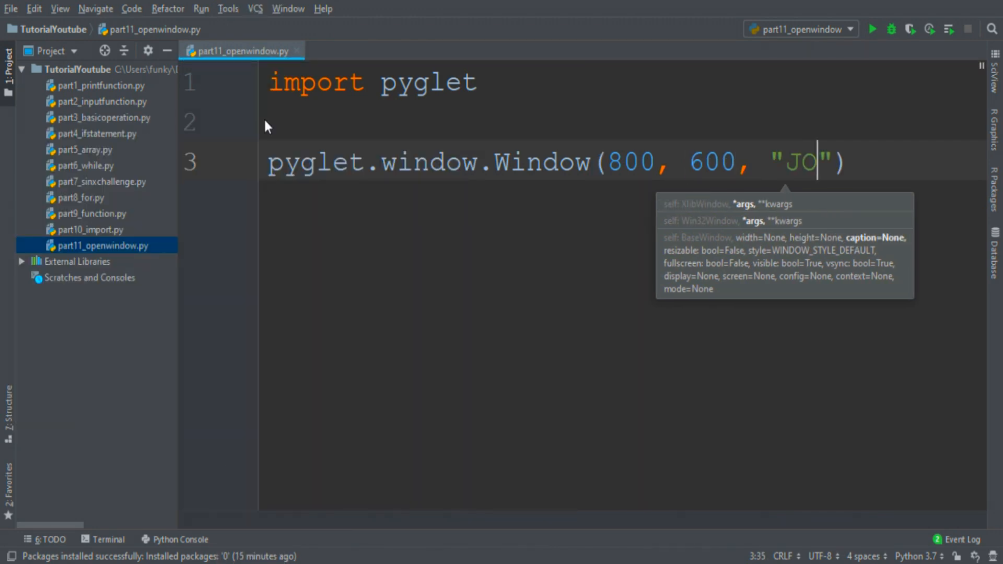
type("E")
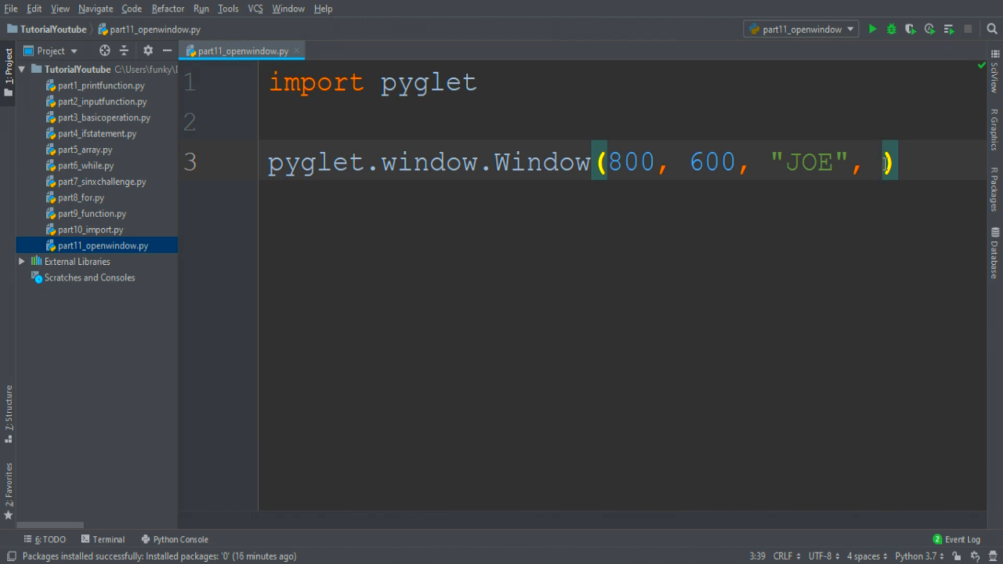
type("resizab")
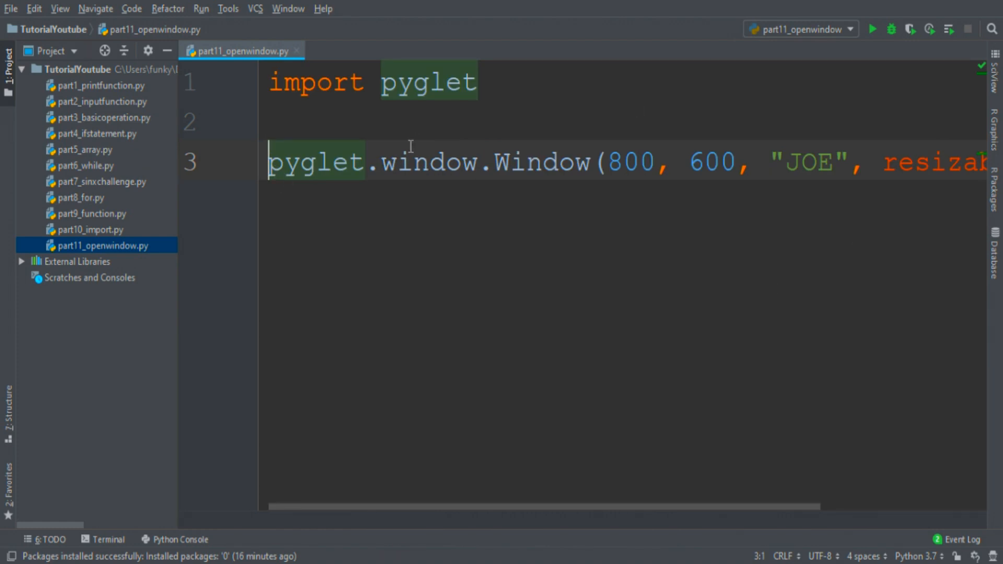
mouse_move(625, 188)
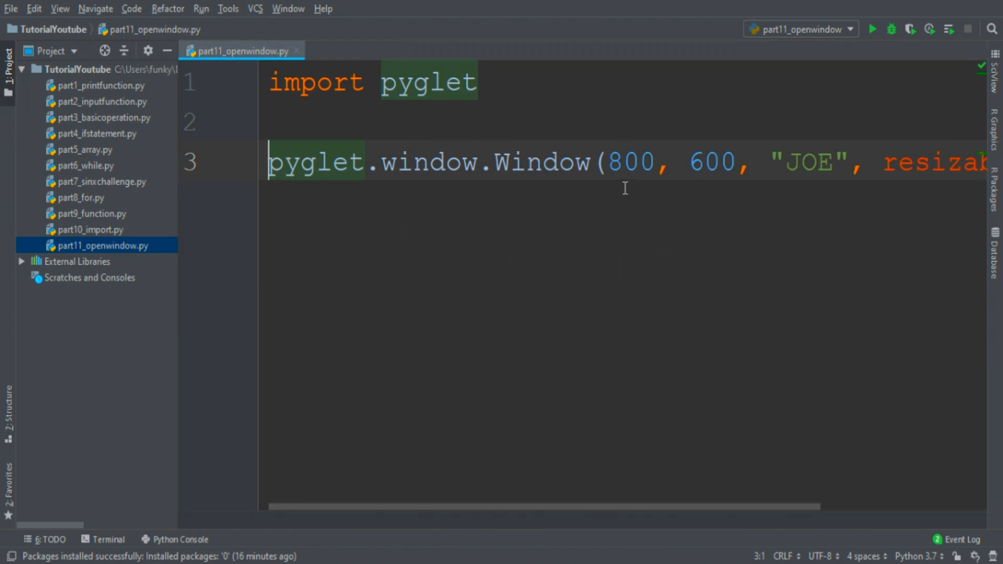
Assign the window to savewindow, end with pyglet.app.run(), and run the script to open the black window
type("savewindow =")
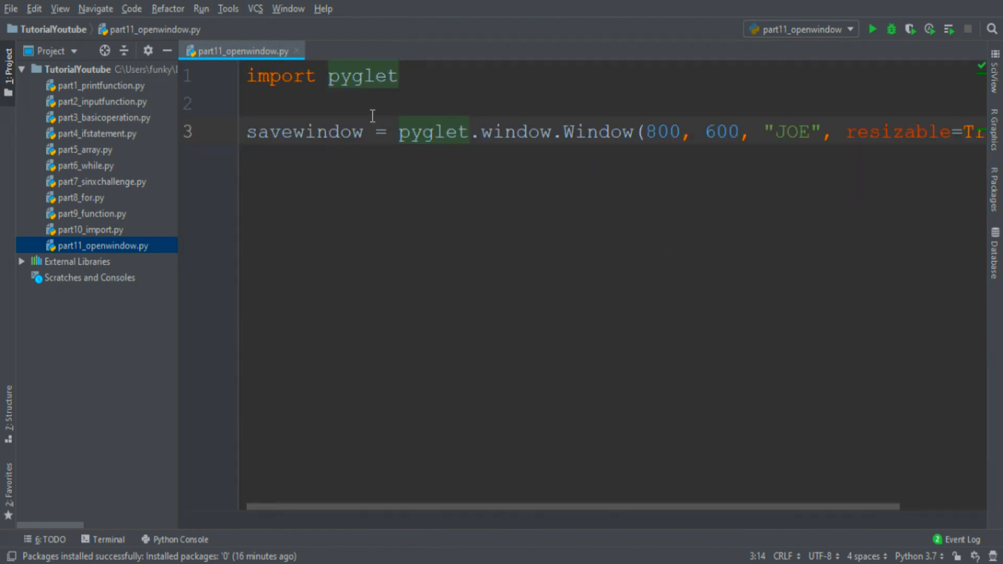
type("p")
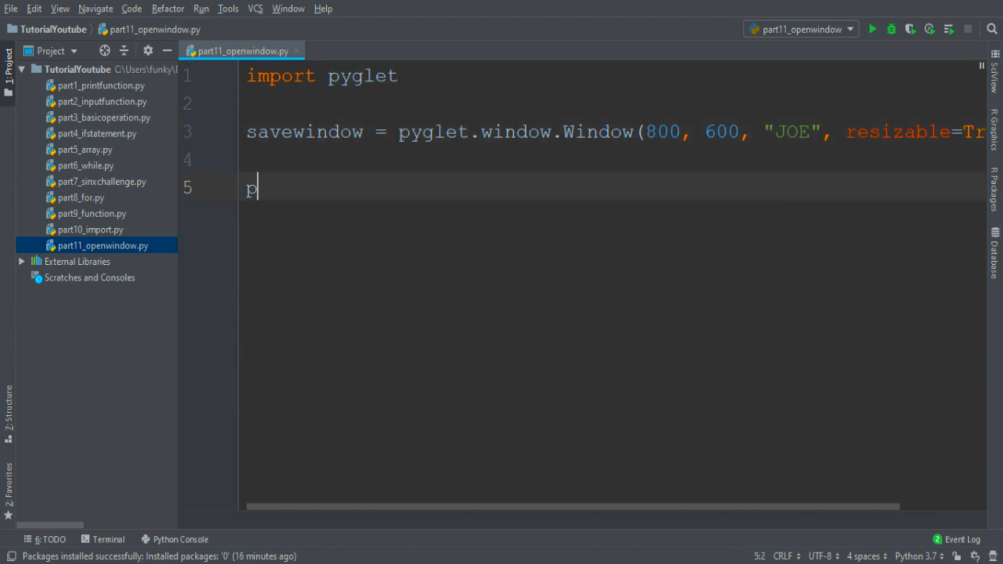
type("yglet")
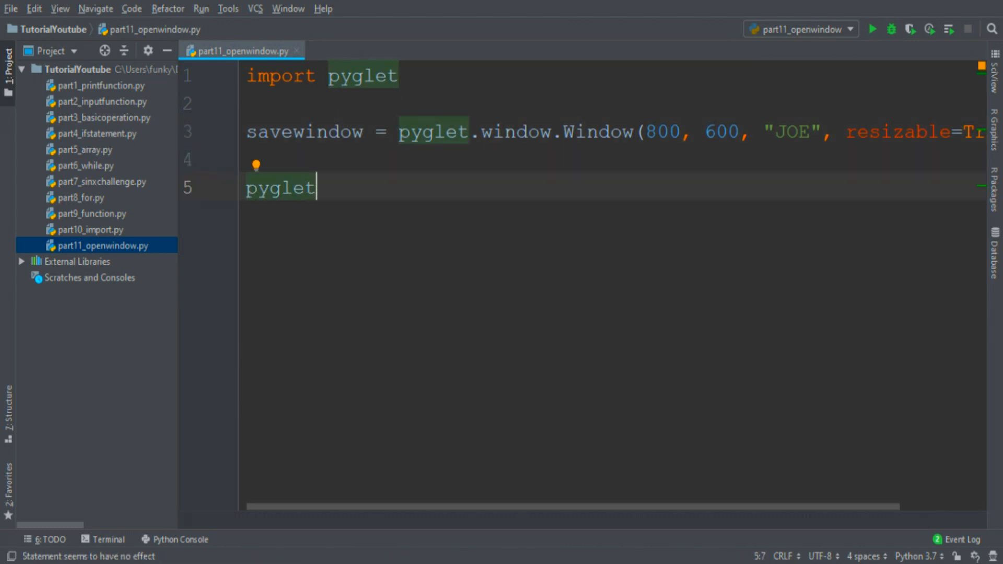
type(".app.run(")
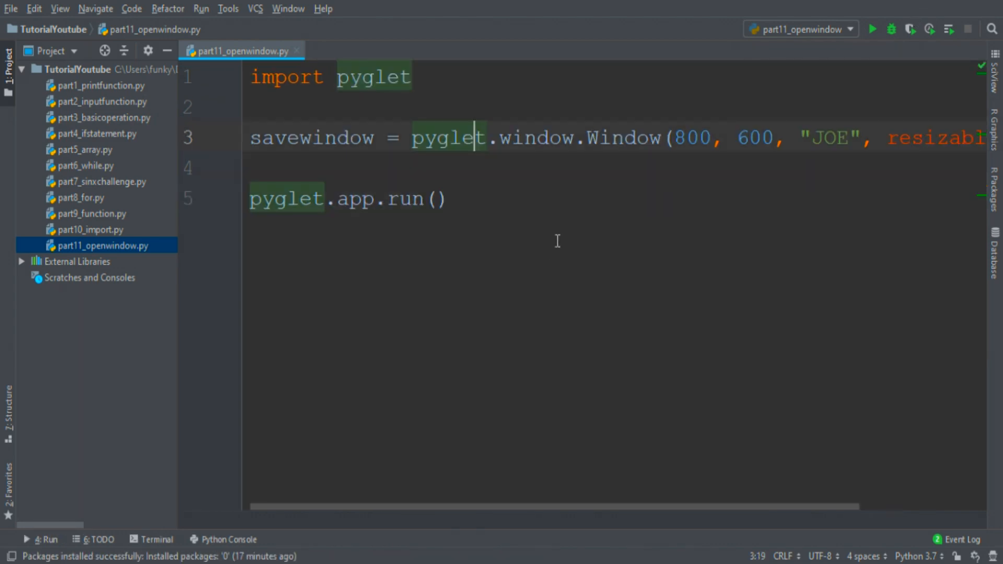
left_click(871, 30)
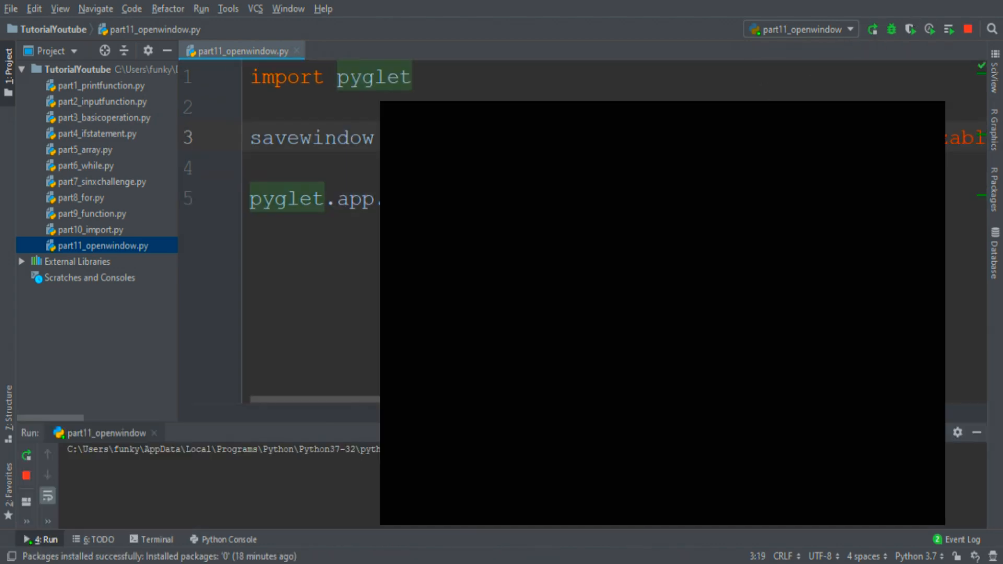